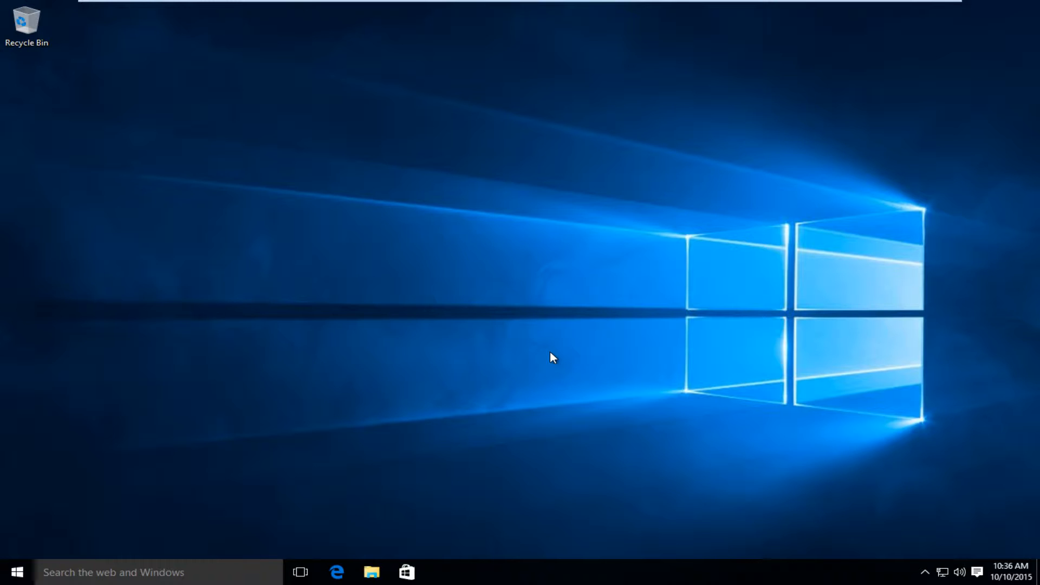
pyautogui.moveTo(555, 375)
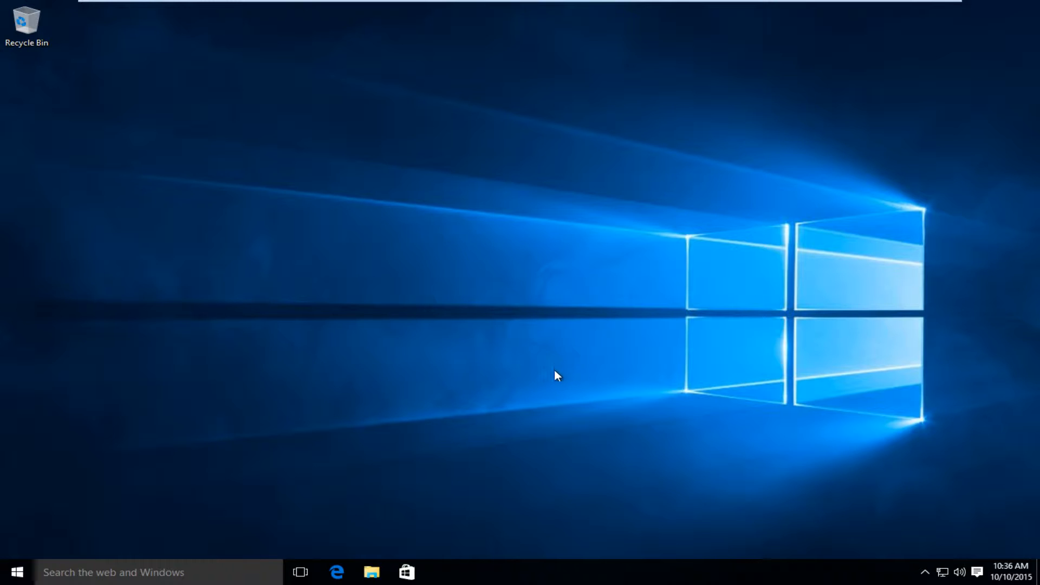
pyautogui.moveTo(585, 572)
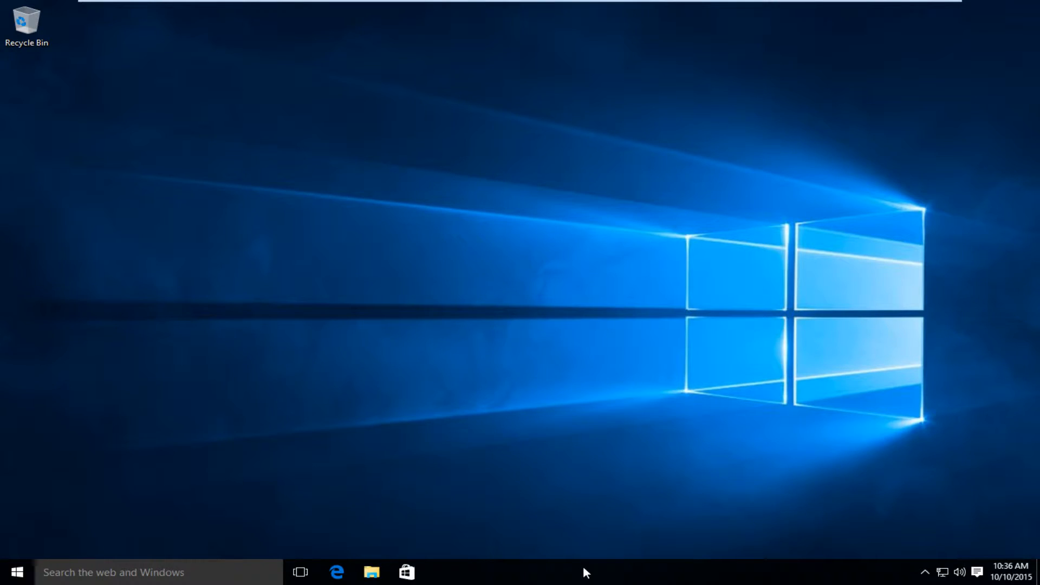
# Step: Launch Task Manager from the taskbar's right-click menu
pyautogui.rightClick(584, 572)
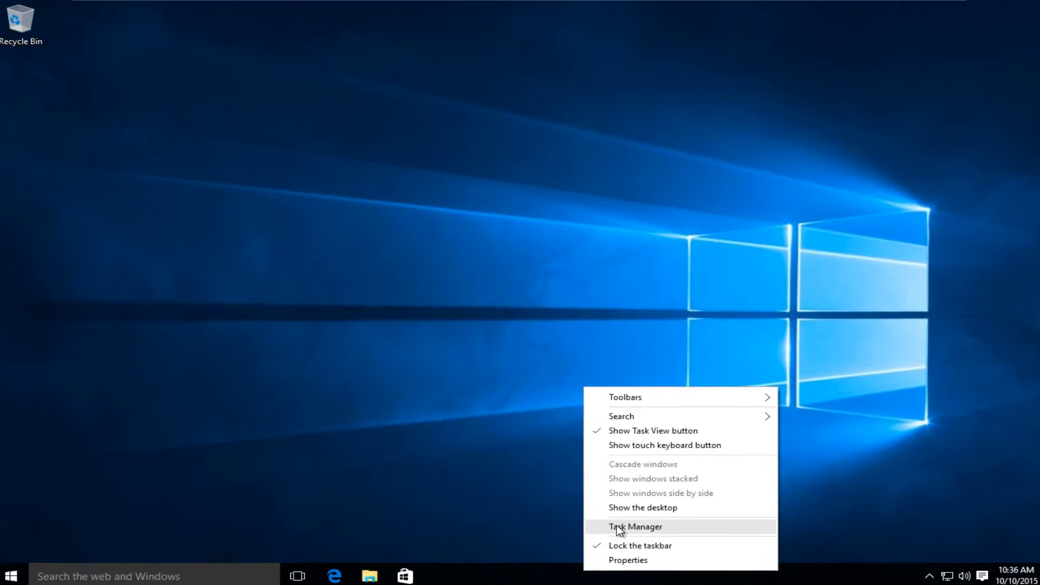
pyautogui.click(634, 526)
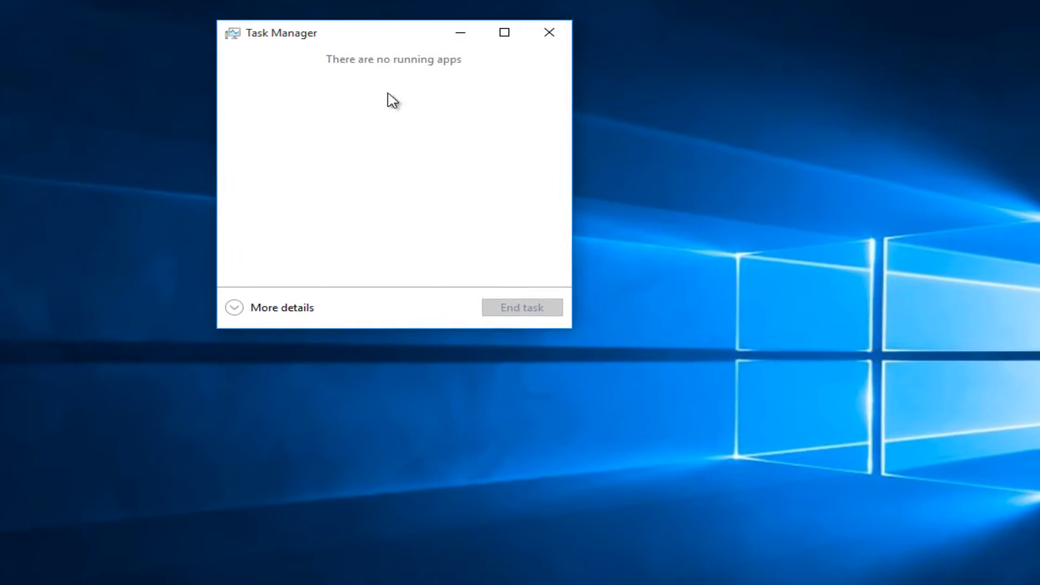
pyautogui.moveTo(235, 312)
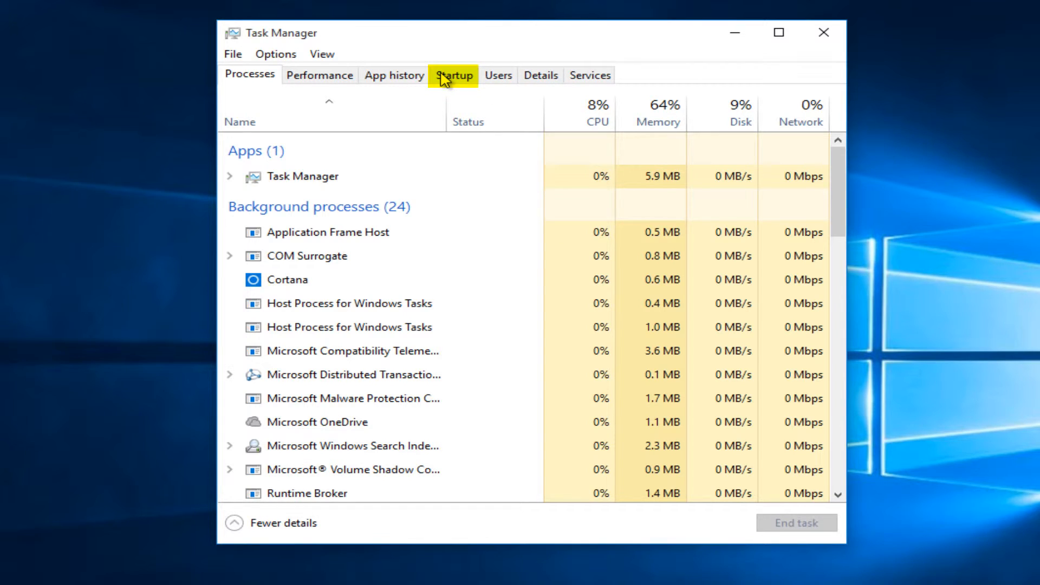
# Step: Show the Startup list and select the Microsoft OneDrive entry
pyautogui.click(453, 75)
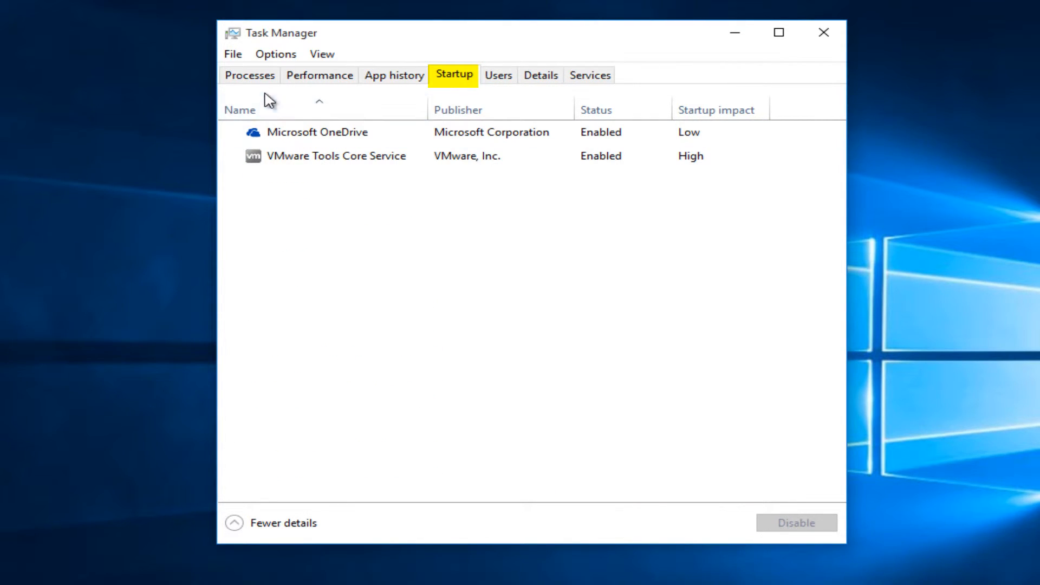
pyautogui.click(318, 131)
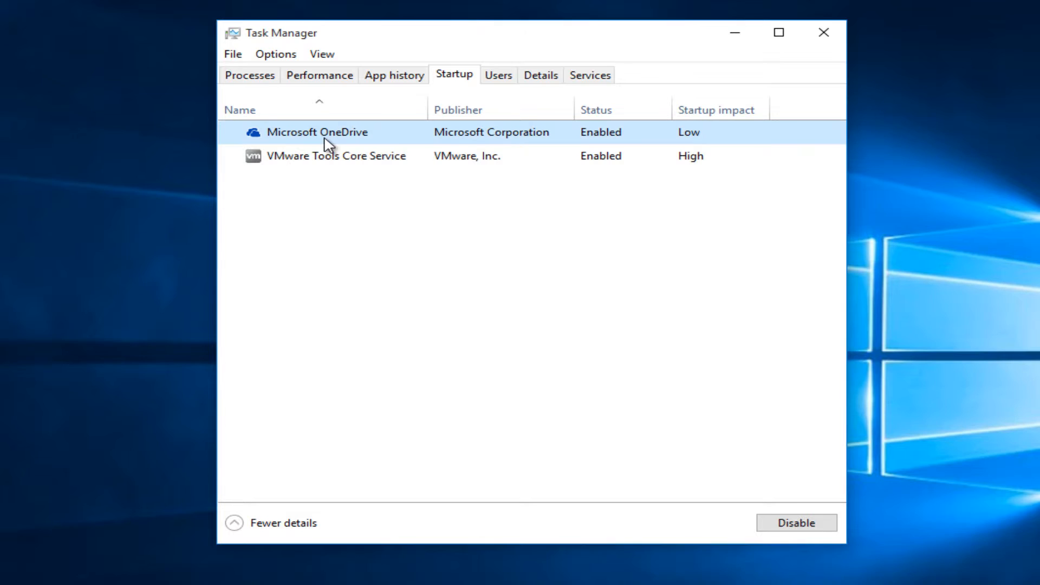
pyautogui.moveTo(728, 140)
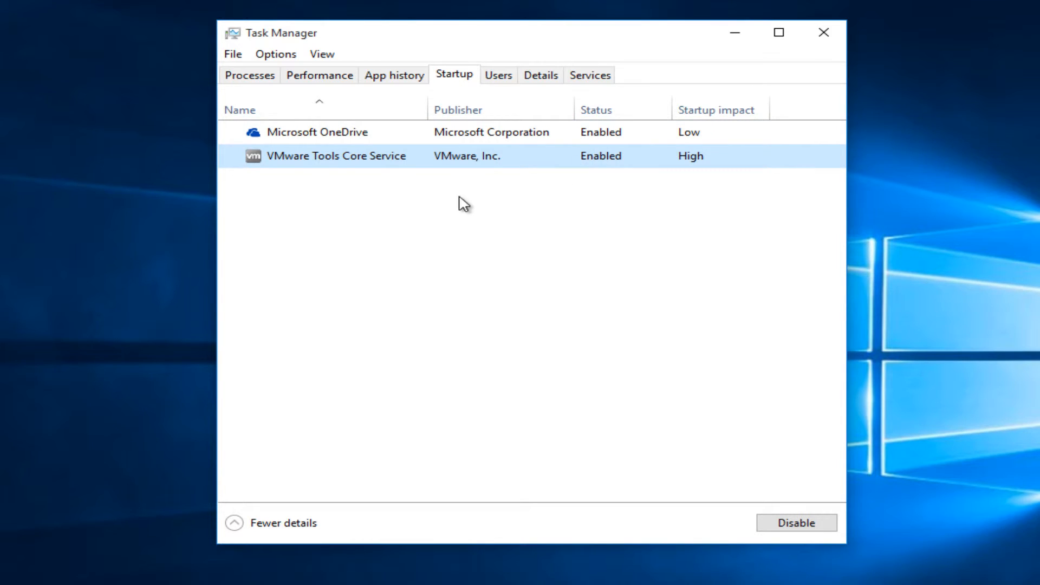
pyautogui.click(317, 133)
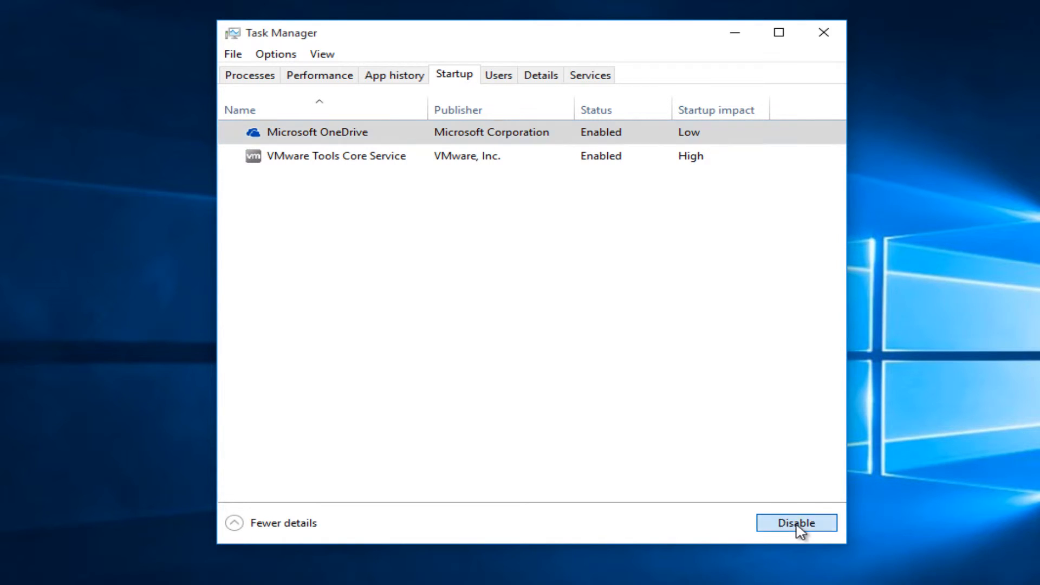
# Step: Disable Microsoft OneDrive and VMware Tools Core Service at startup, then close Task Manager
pyautogui.click(796, 522)
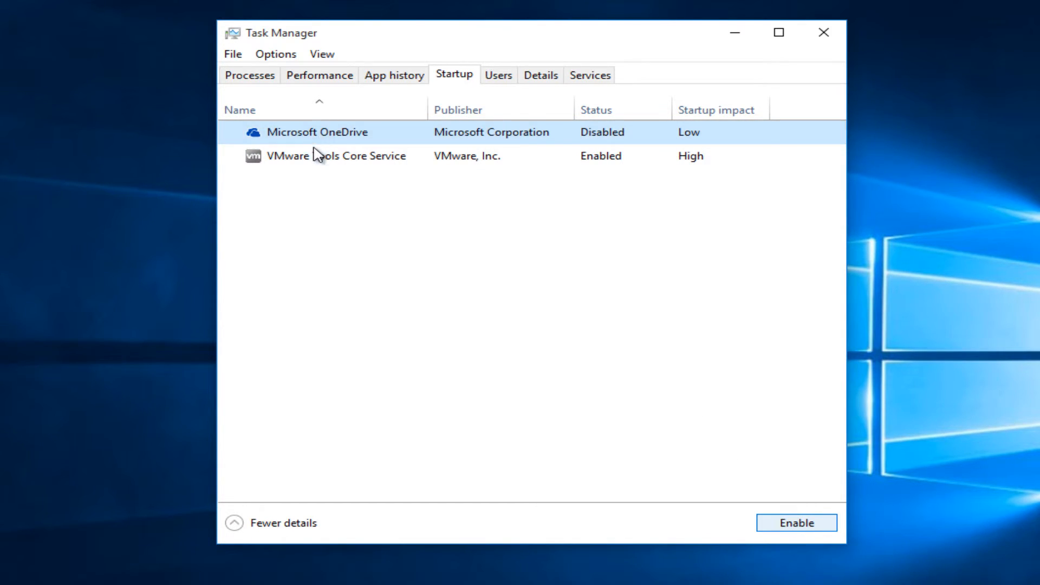
pyautogui.rightClick(319, 155)
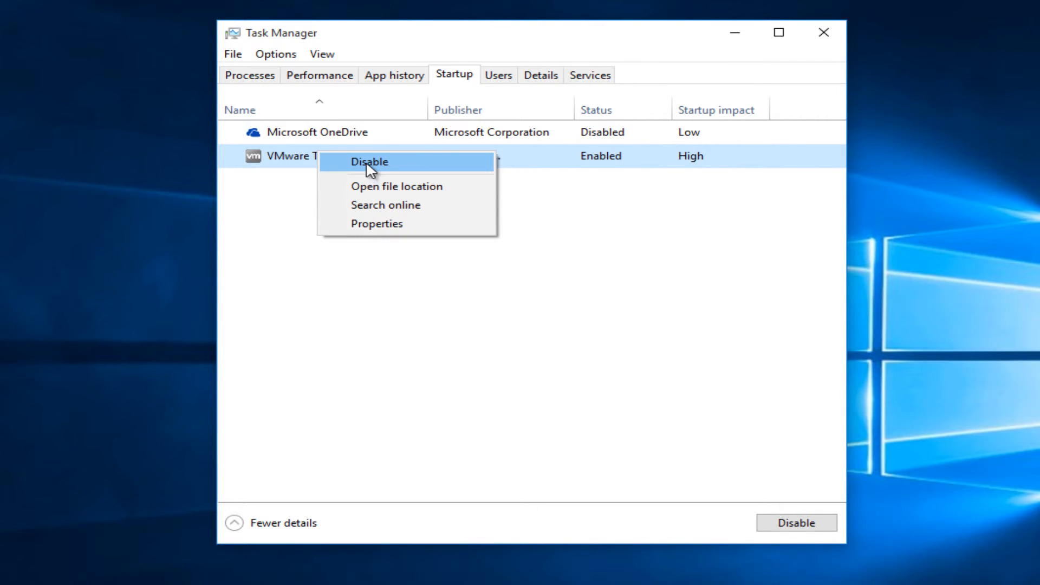
pyautogui.click(368, 162)
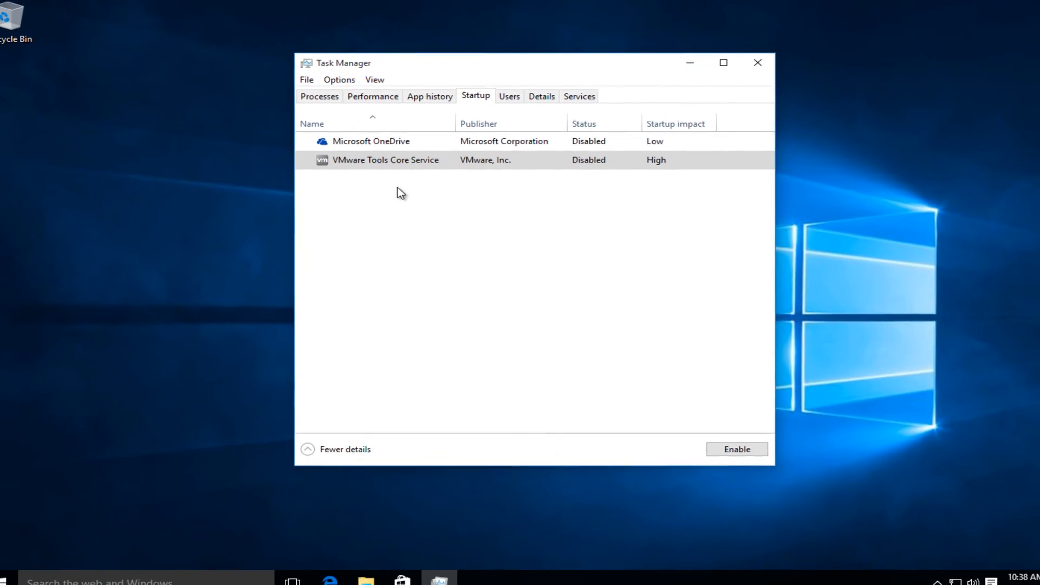
pyautogui.click(757, 63)
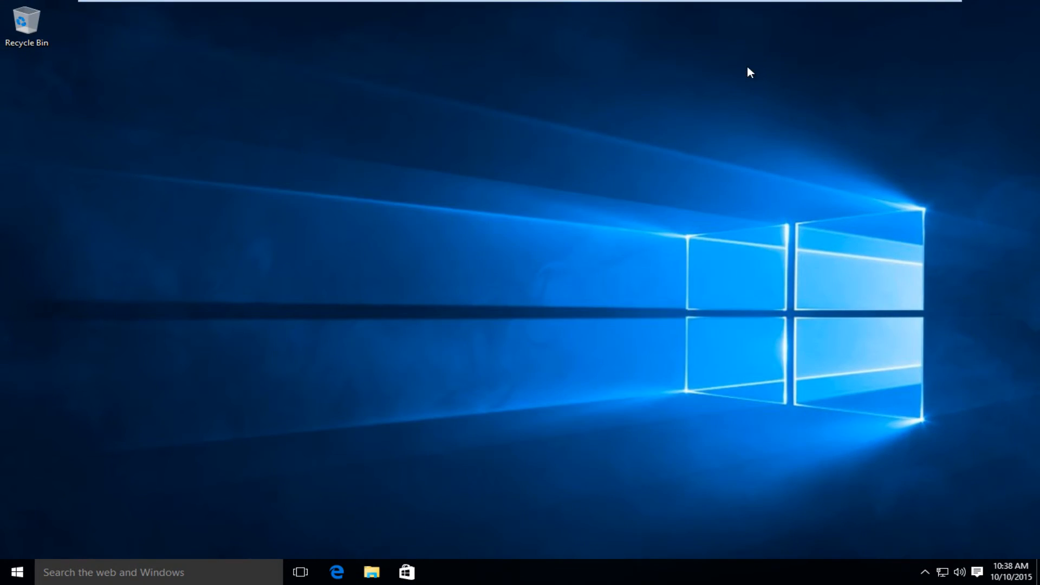
pyautogui.moveTo(536, 254)
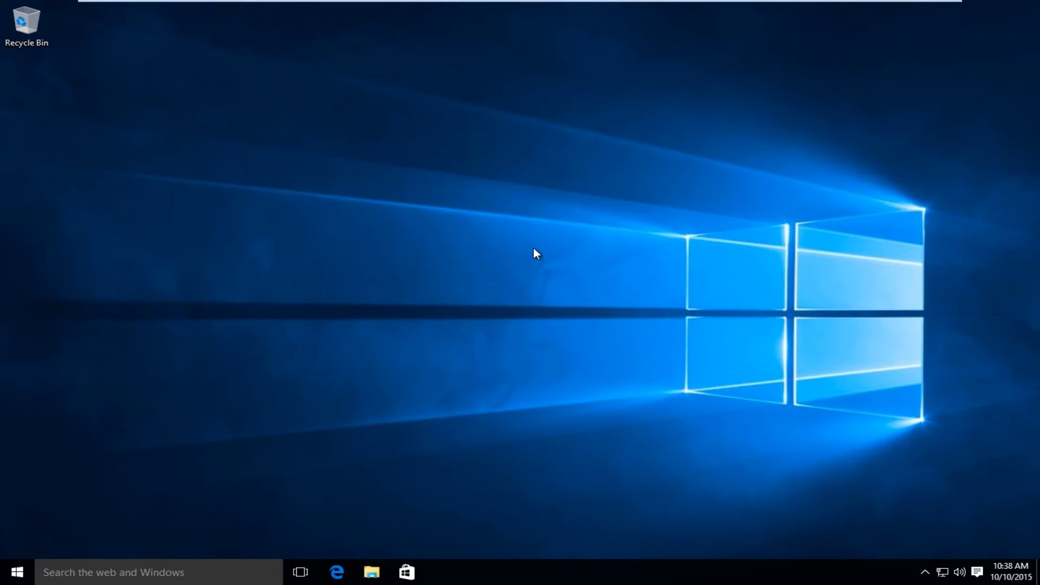